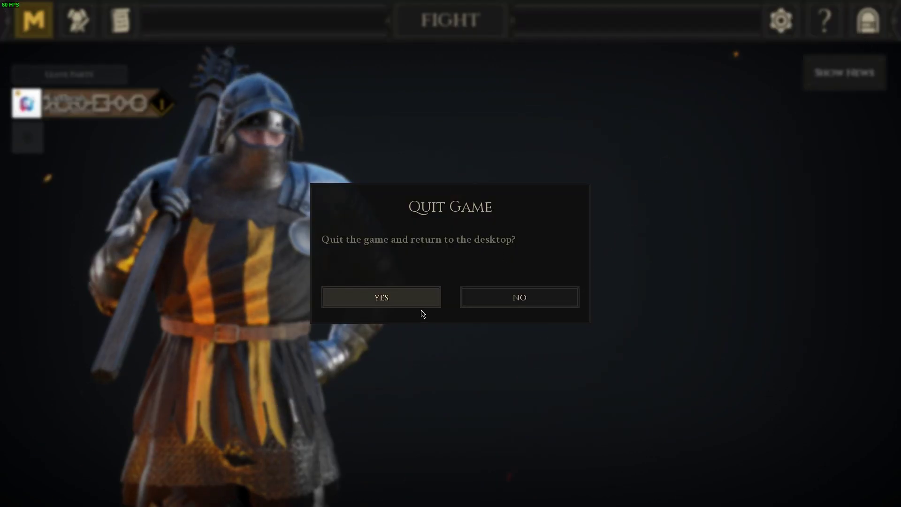
Confirm YES in Mordhau's Quit Game dialog to exit to the desktop
click(381, 298)
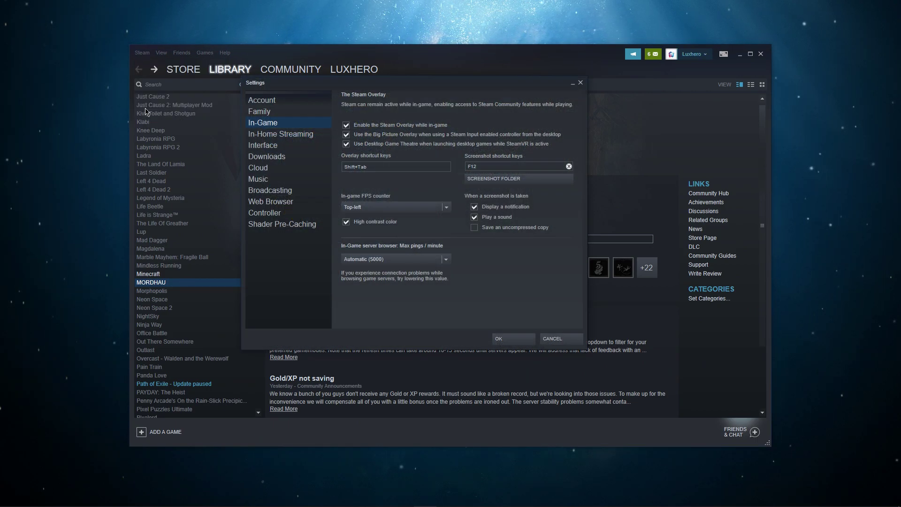
mouse_move(269, 131)
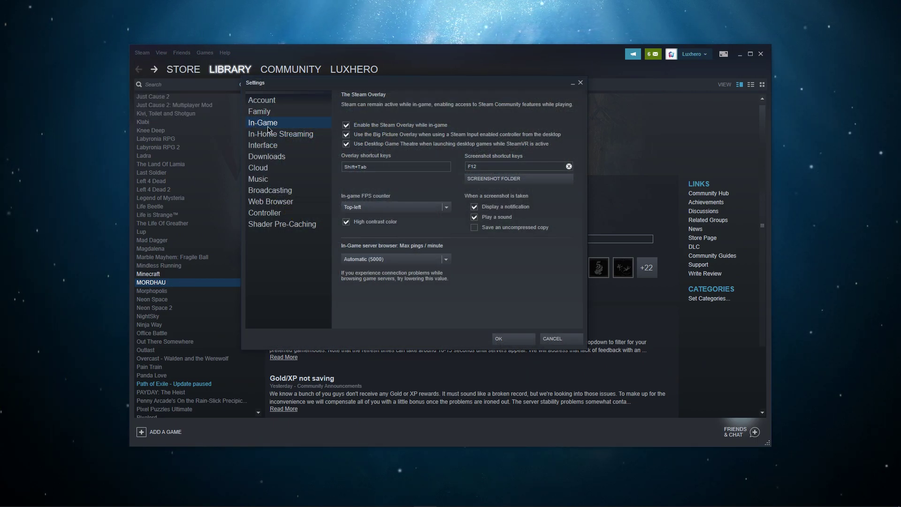